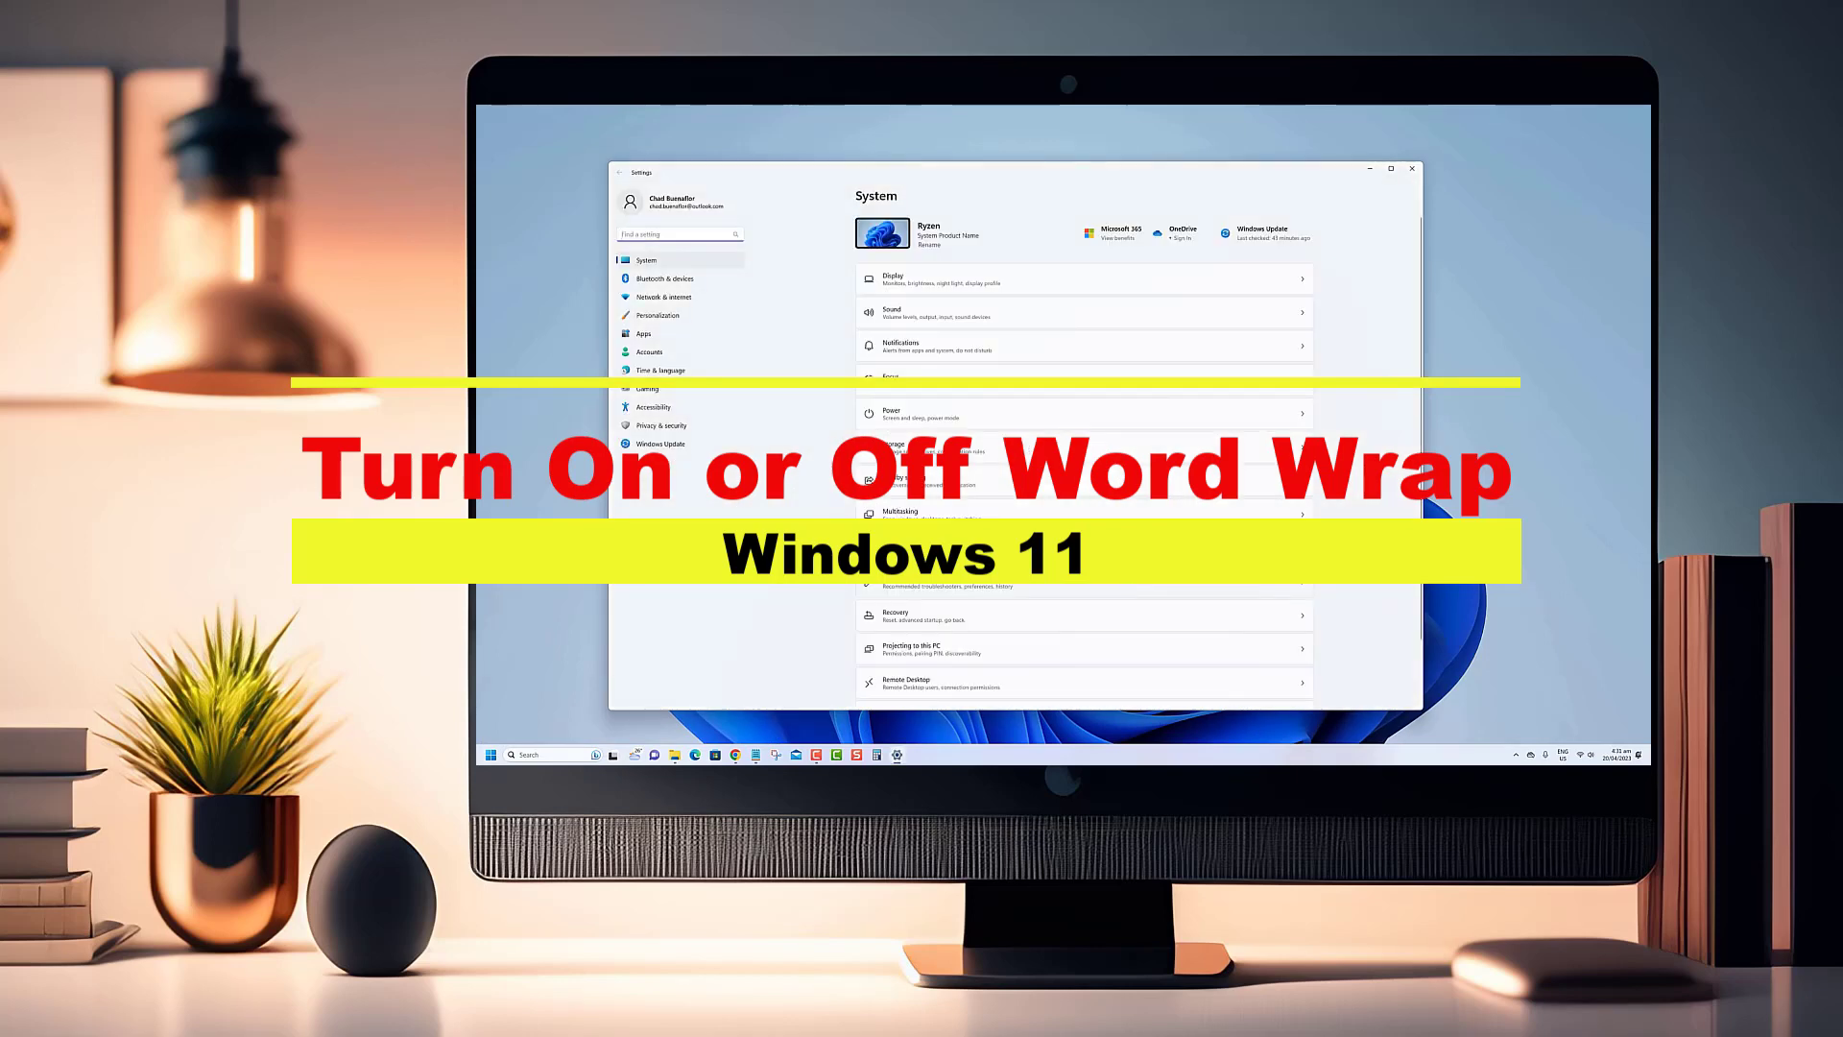
# - Browse the Network & internet and Bluetooth & devices pages, returning to System in between
pyautogui.scroll(-3)
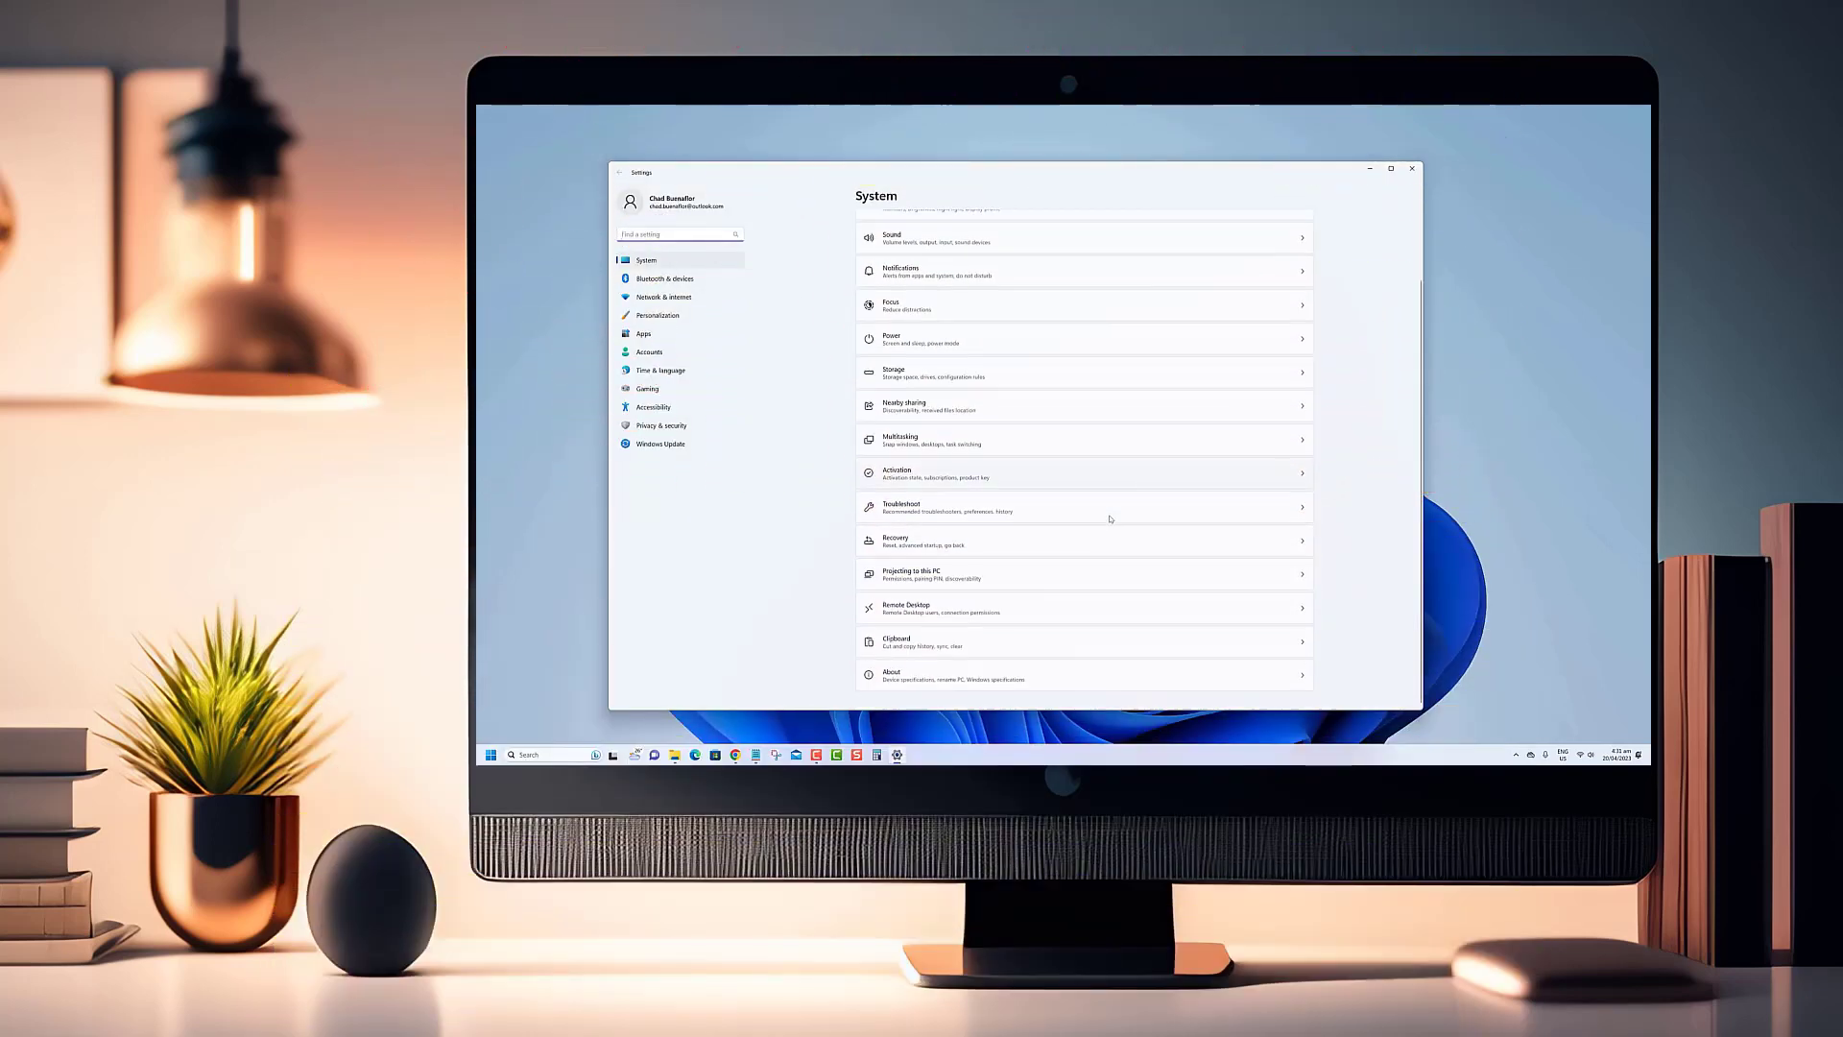
pyautogui.click(658, 295)
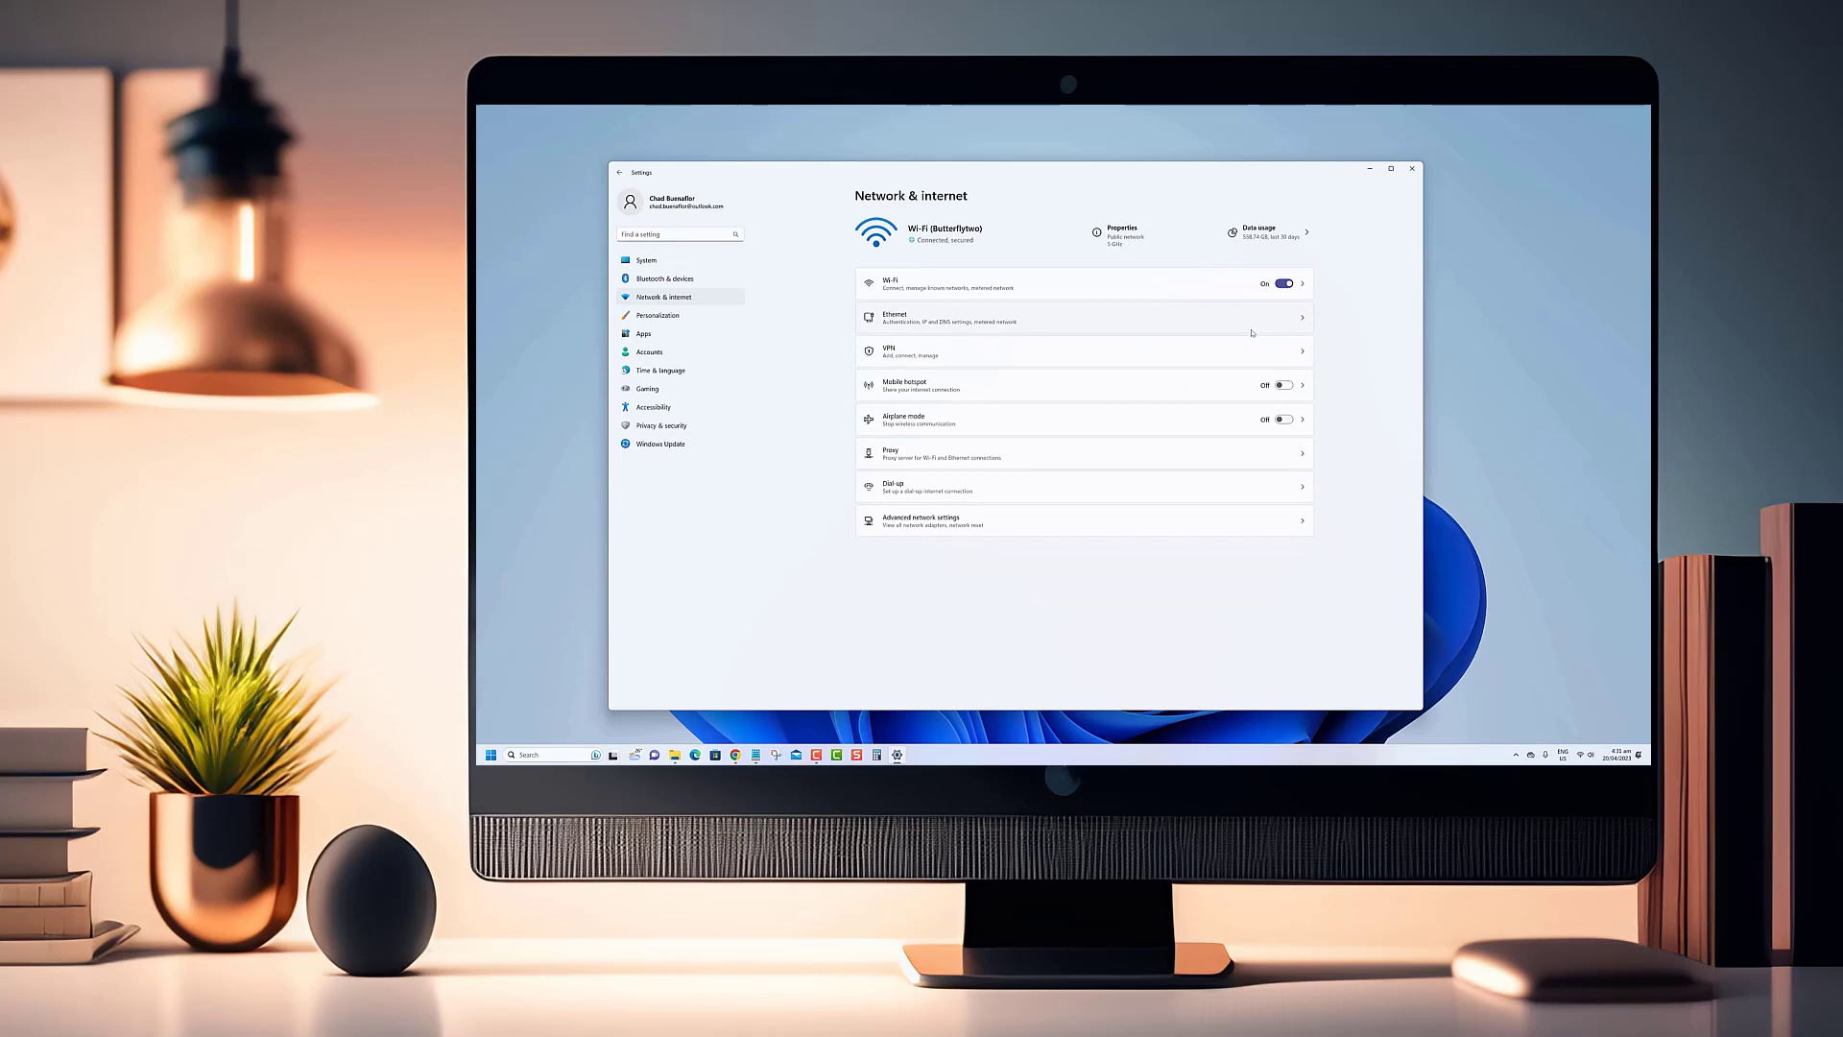
pyautogui.moveTo(1186, 414)
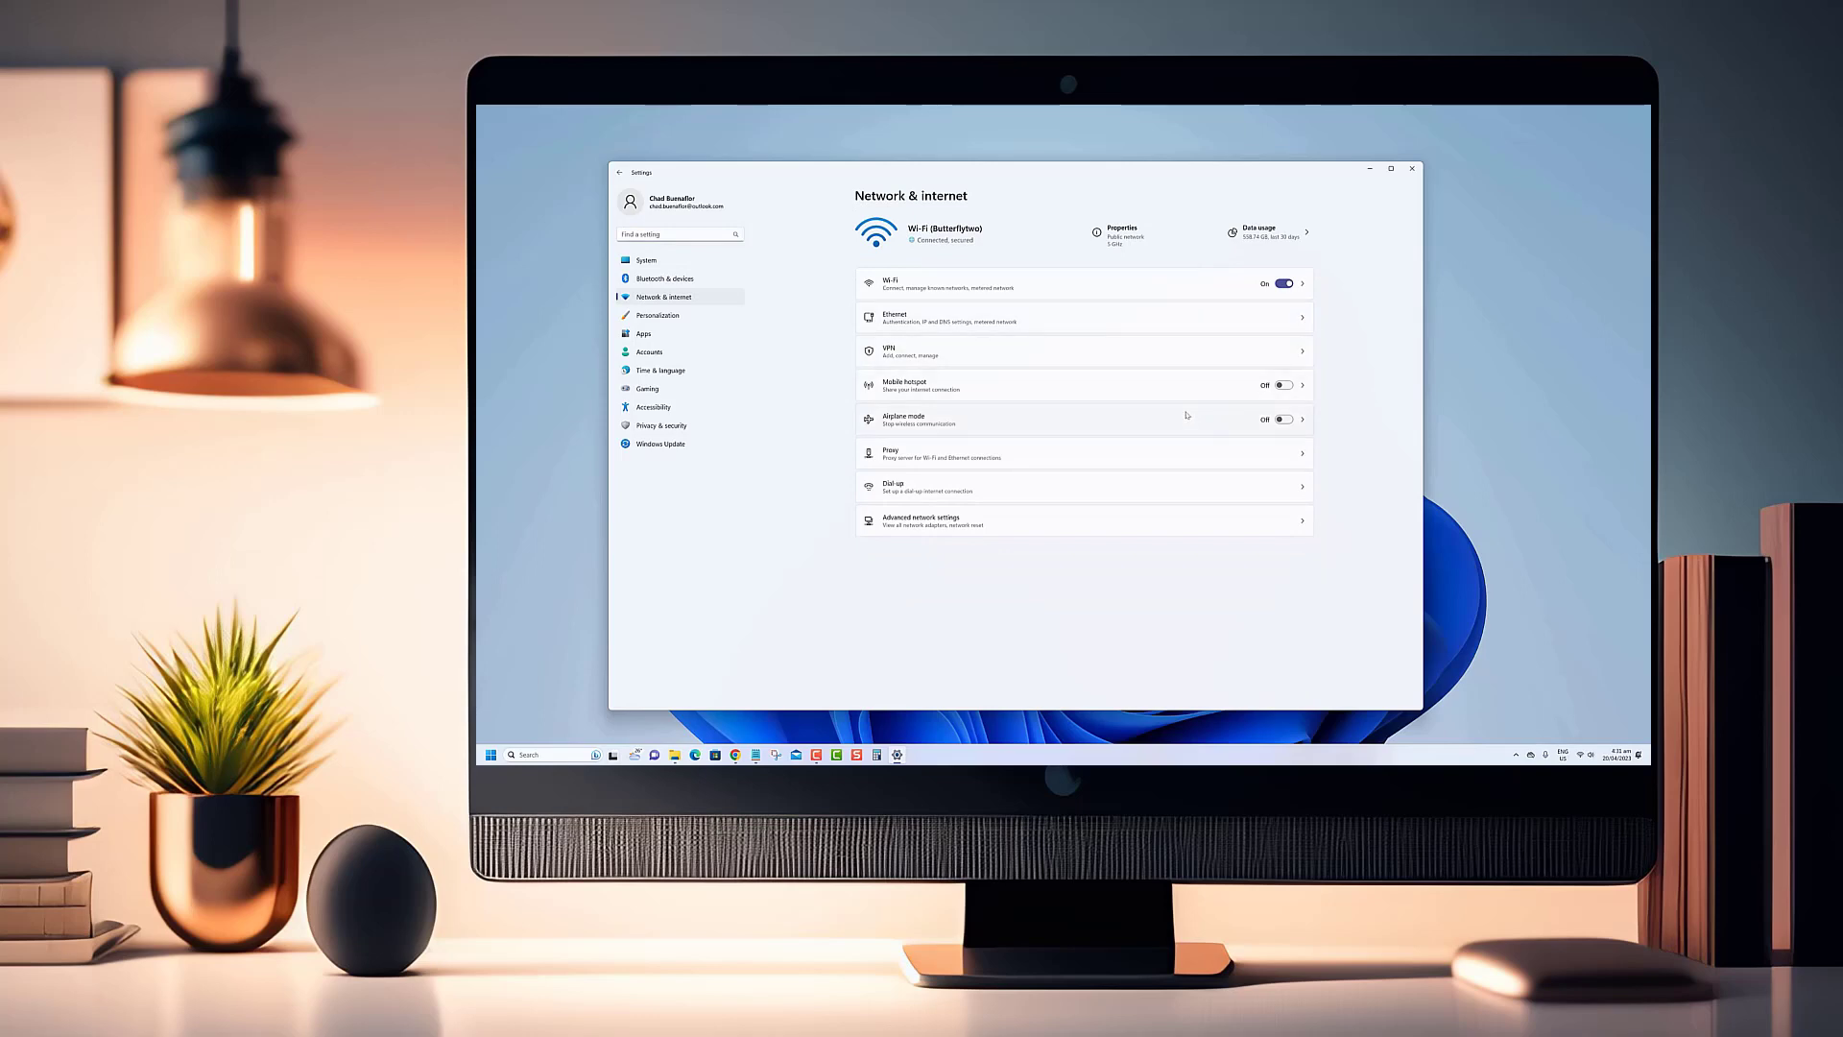
pyautogui.click(645, 260)
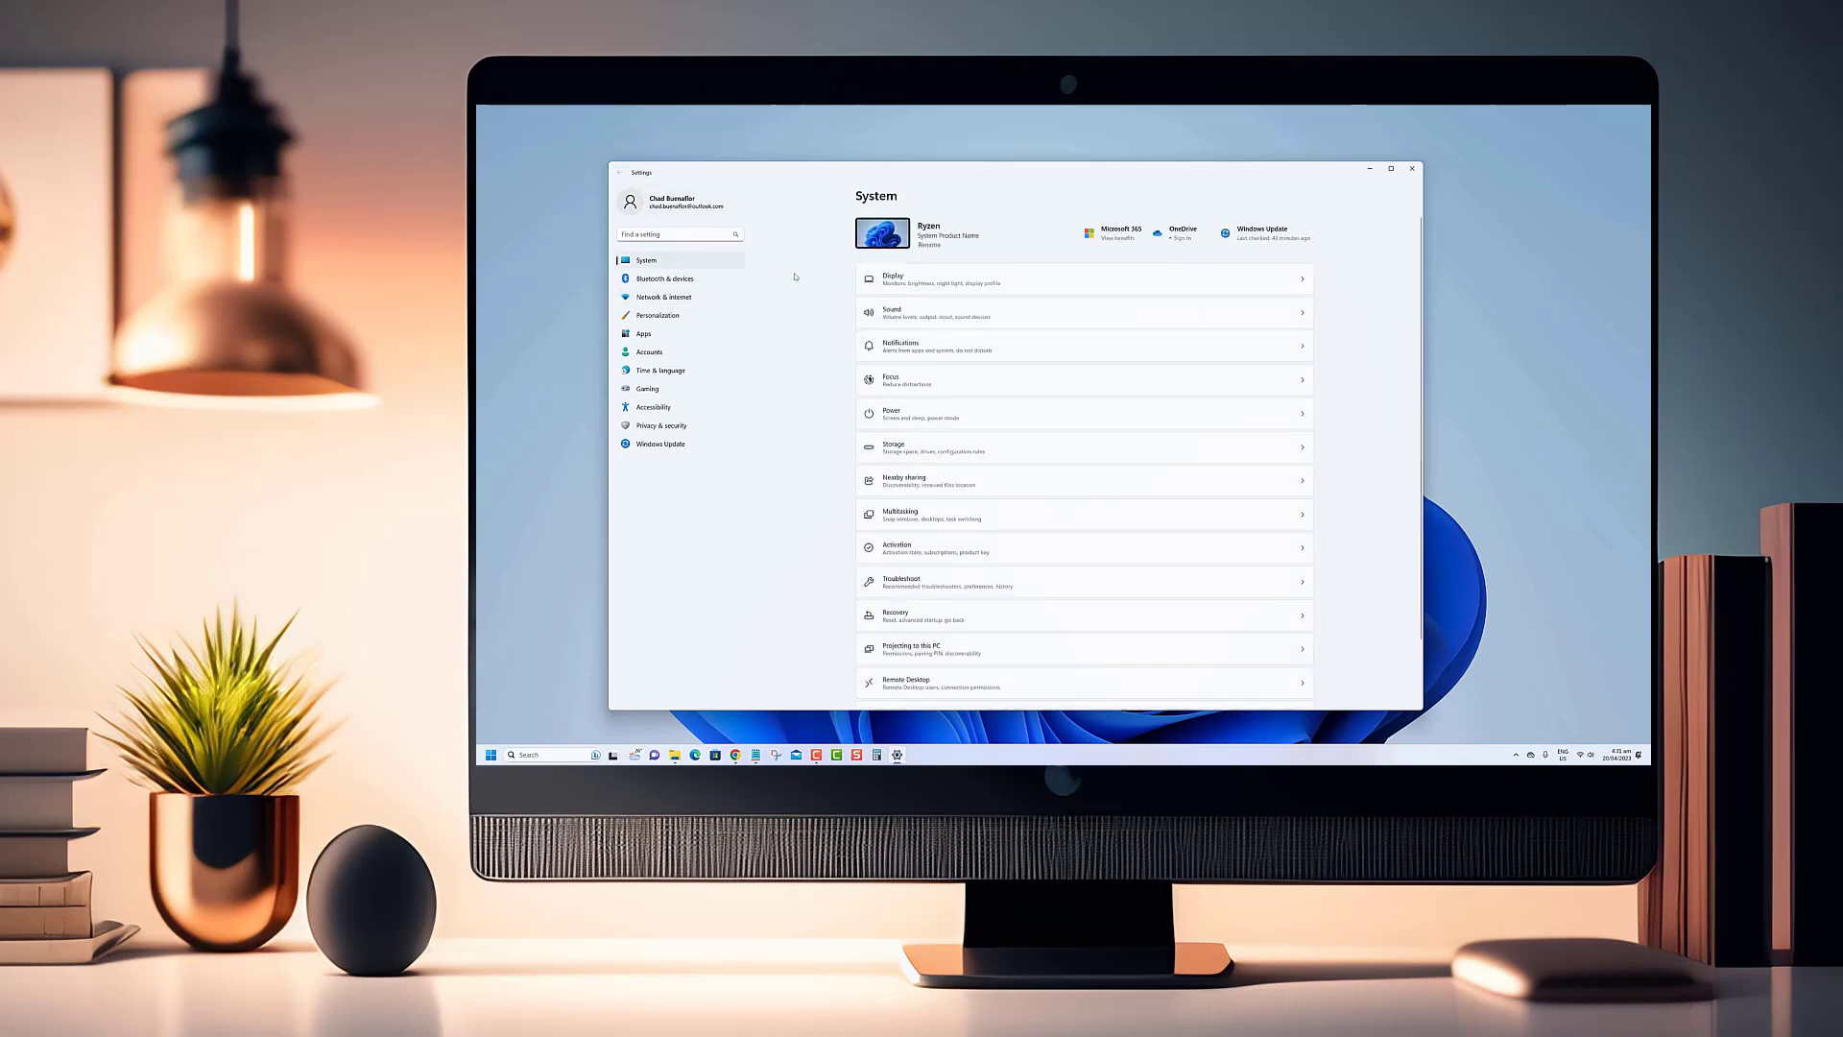
pyautogui.click(666, 278)
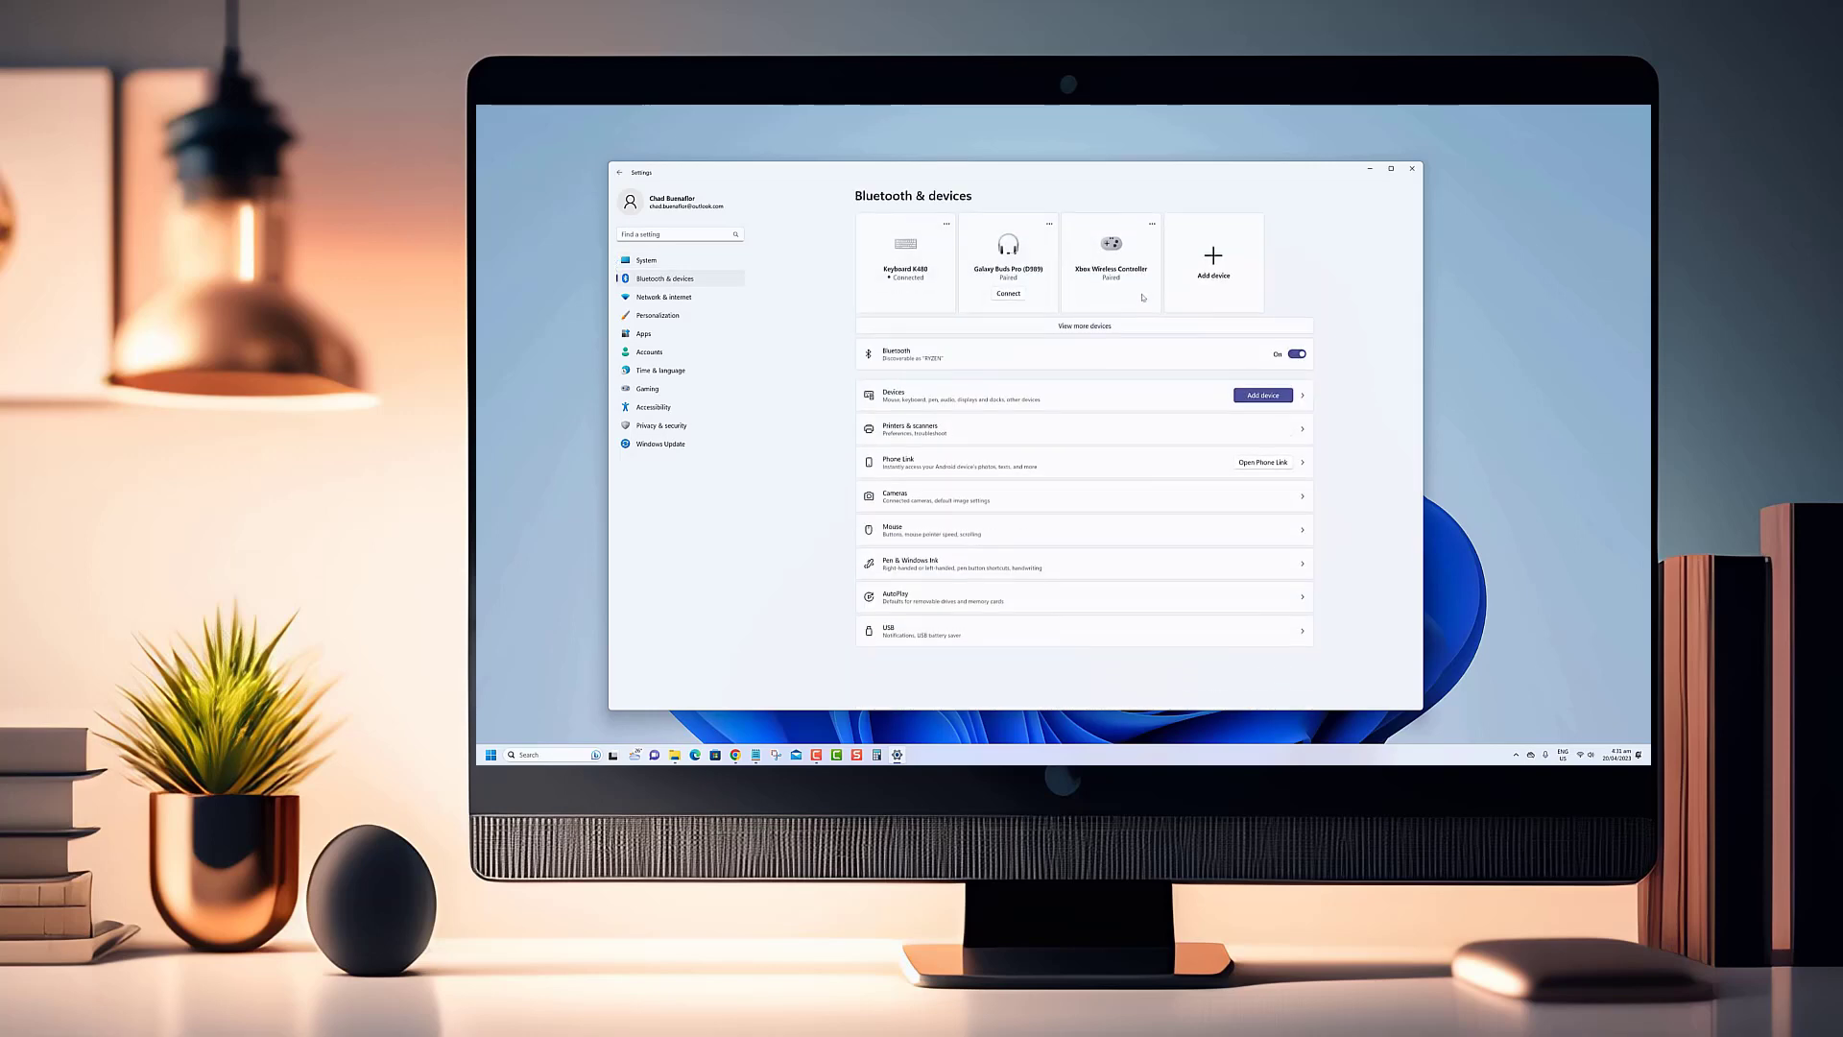
pyautogui.moveTo(620, 180)
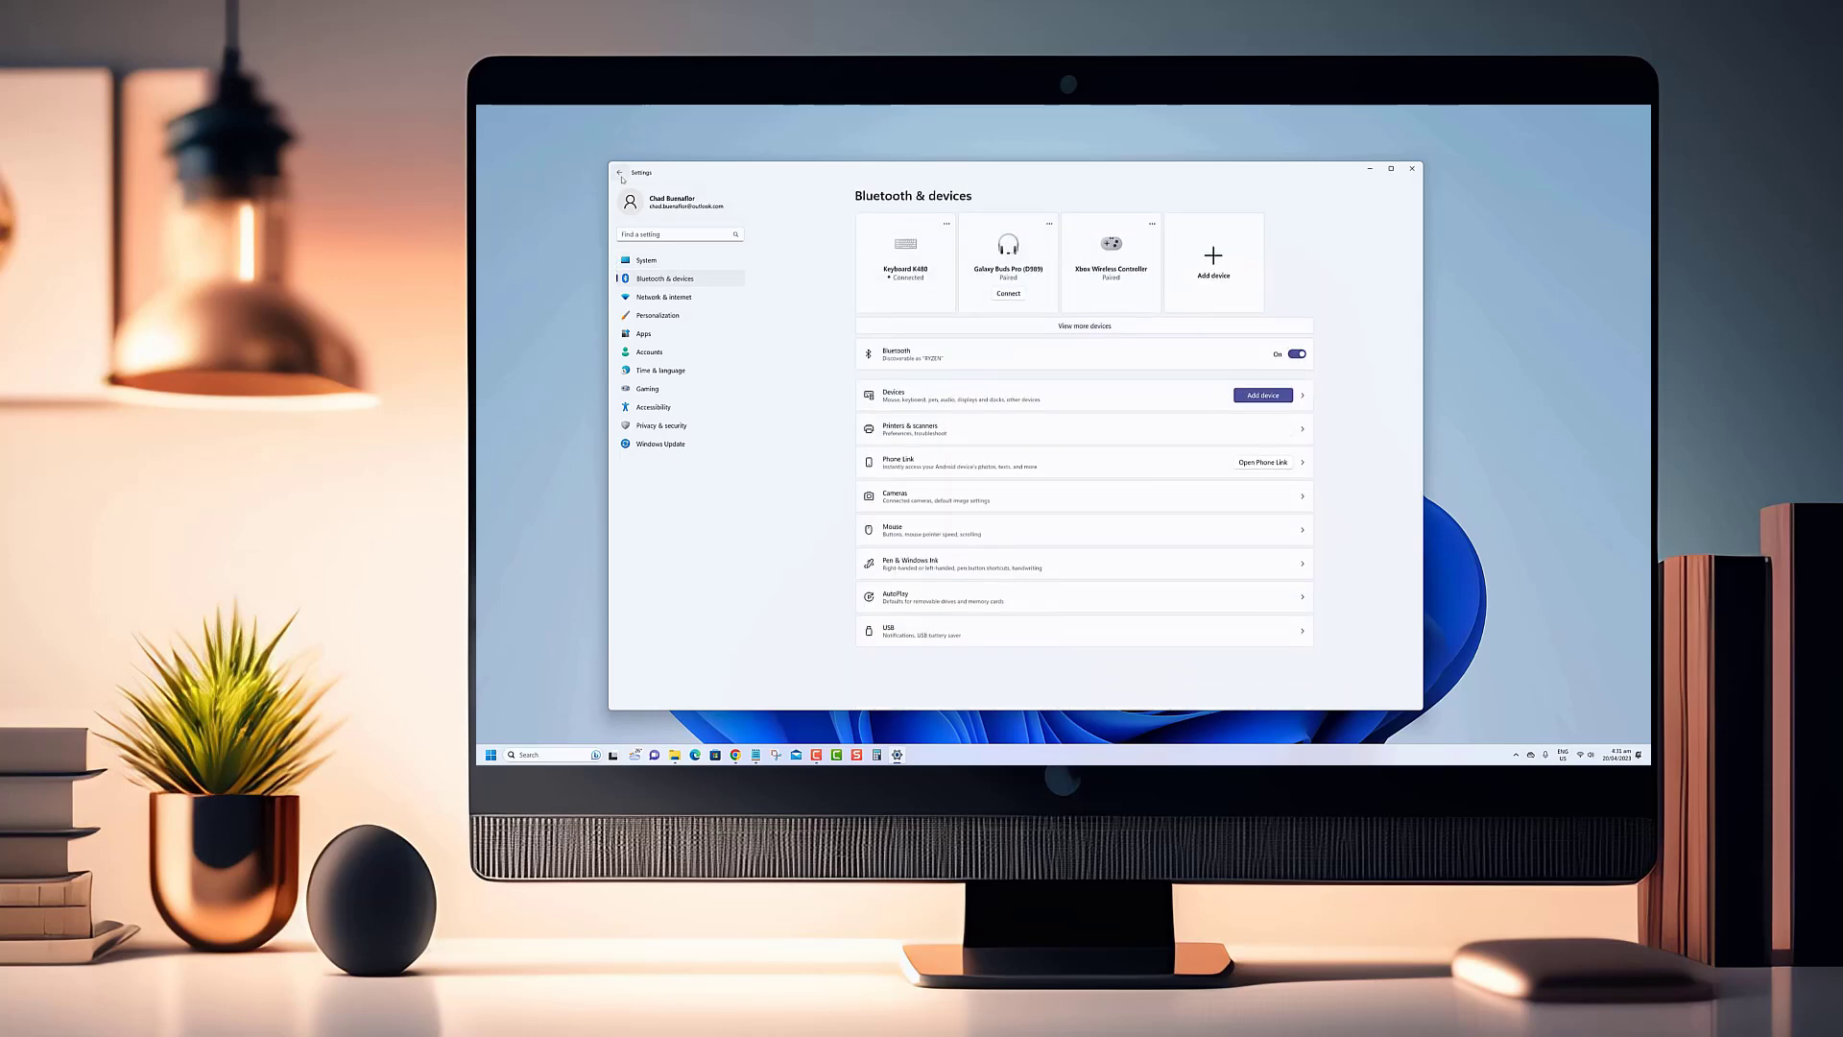
# - Return to System, visit the Apps settings page, then go back to System
pyautogui.click(645, 259)
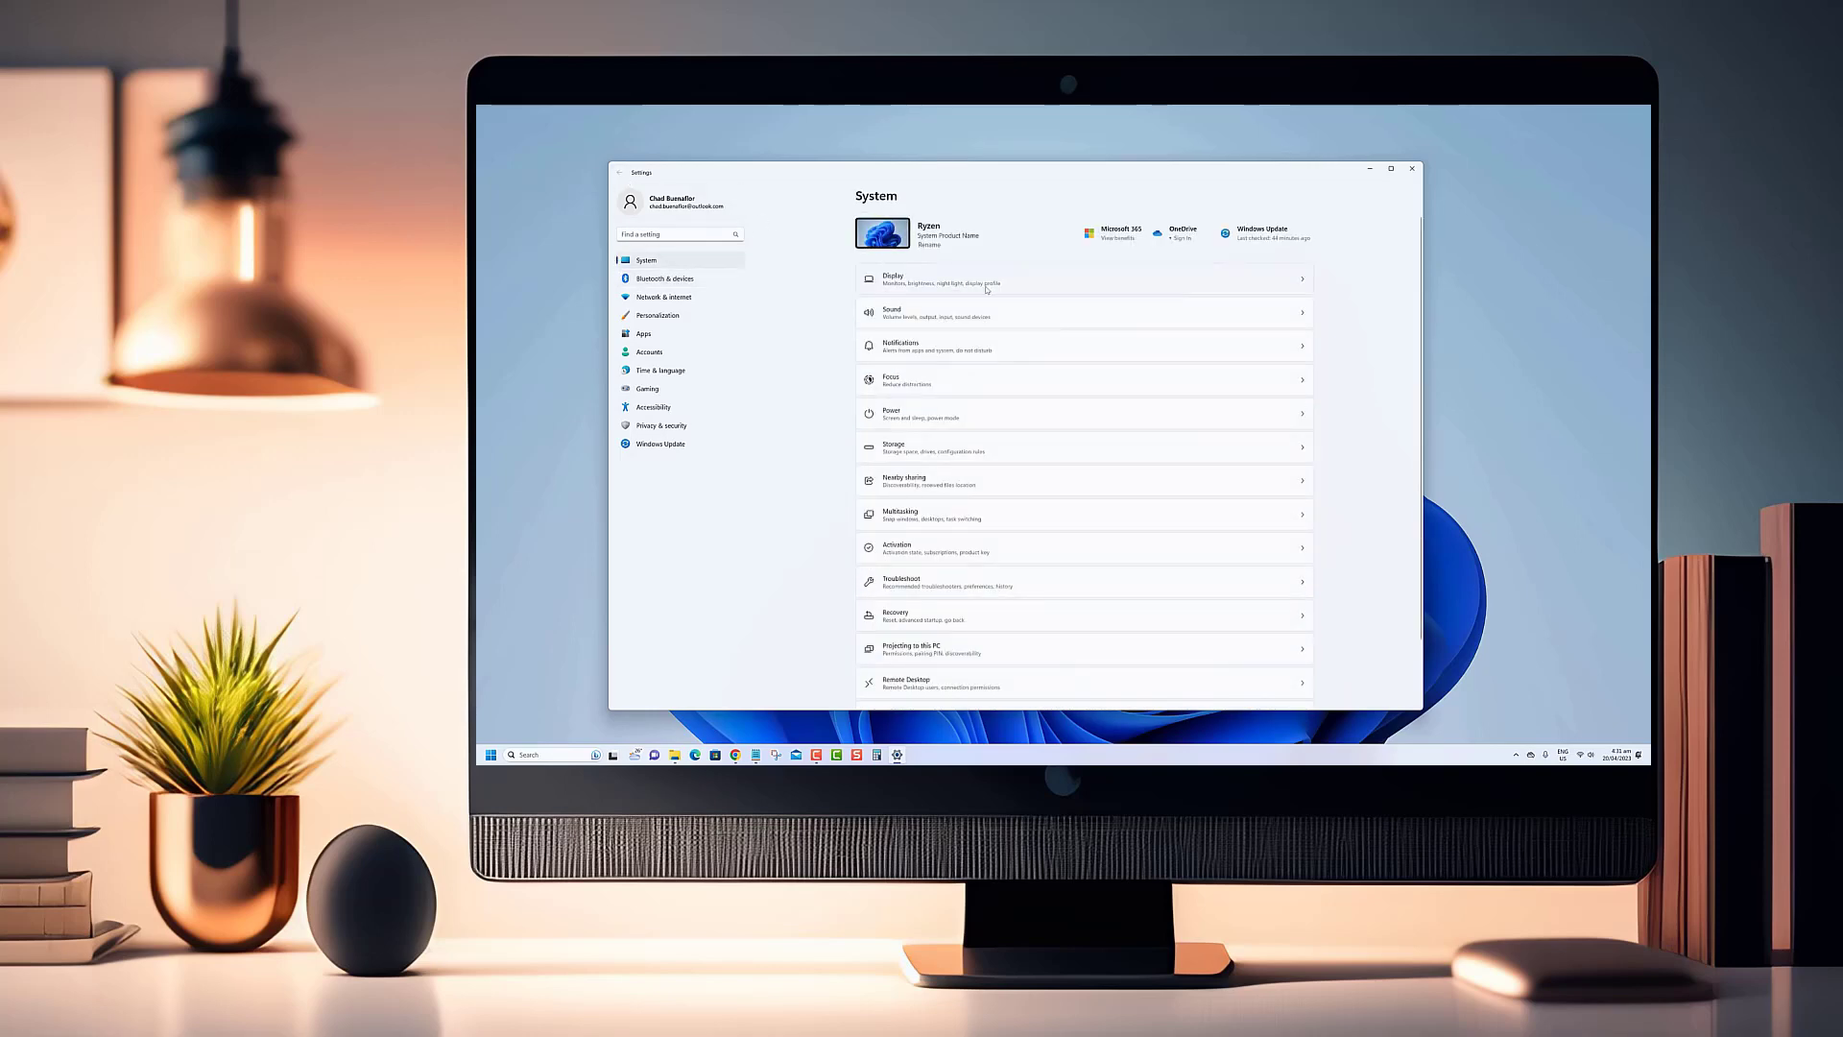
pyautogui.click(643, 332)
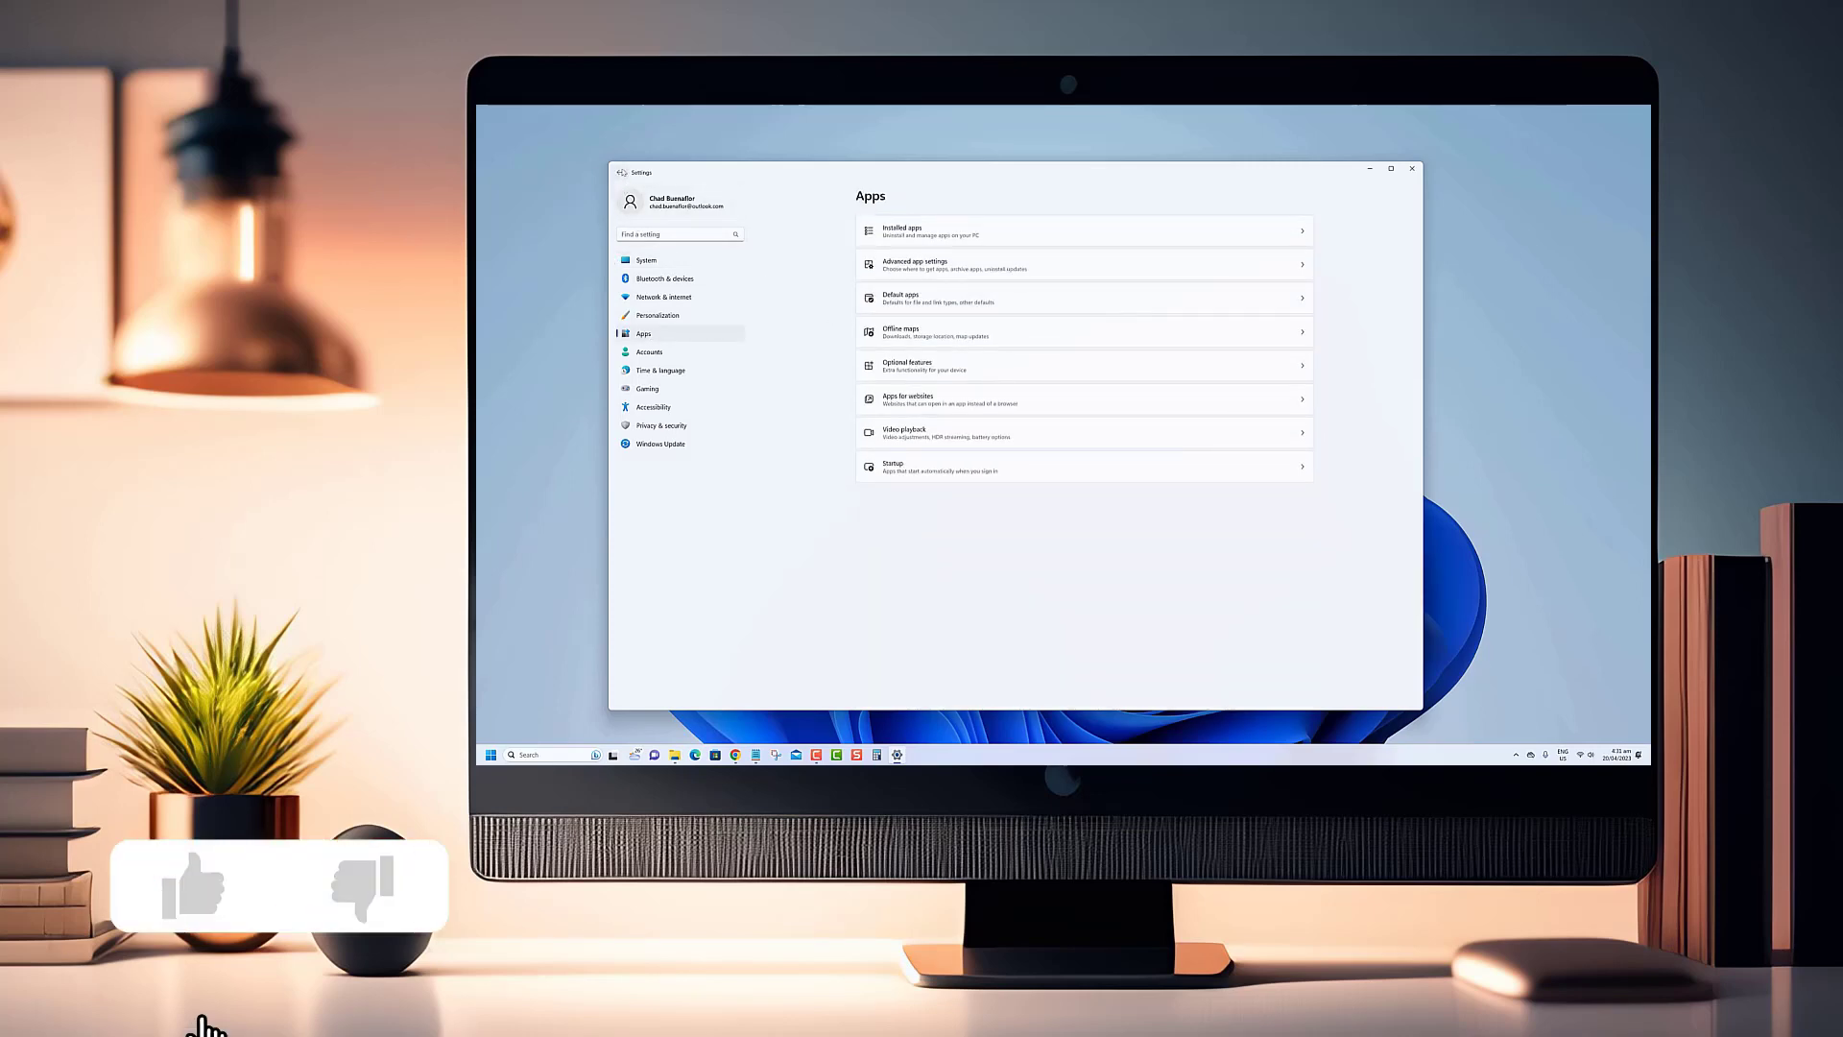
pyautogui.click(645, 259)
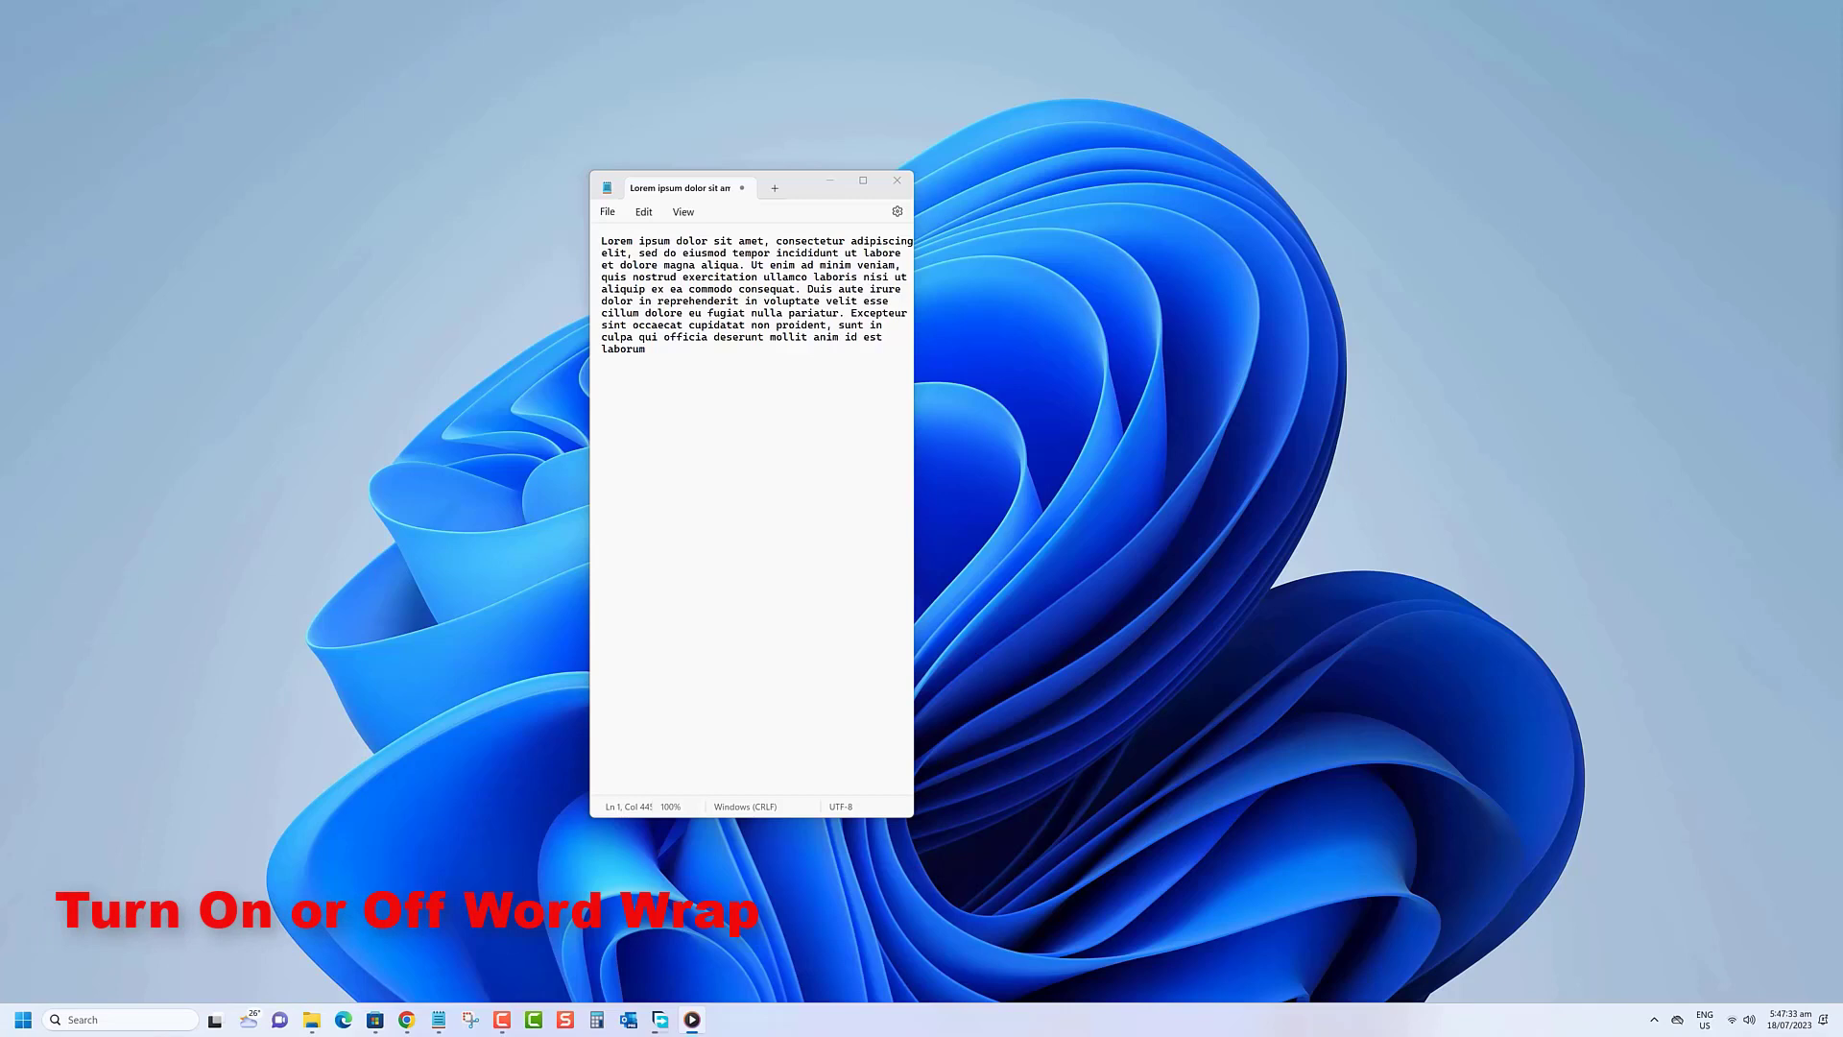
pyautogui.moveTo(1173, 357)
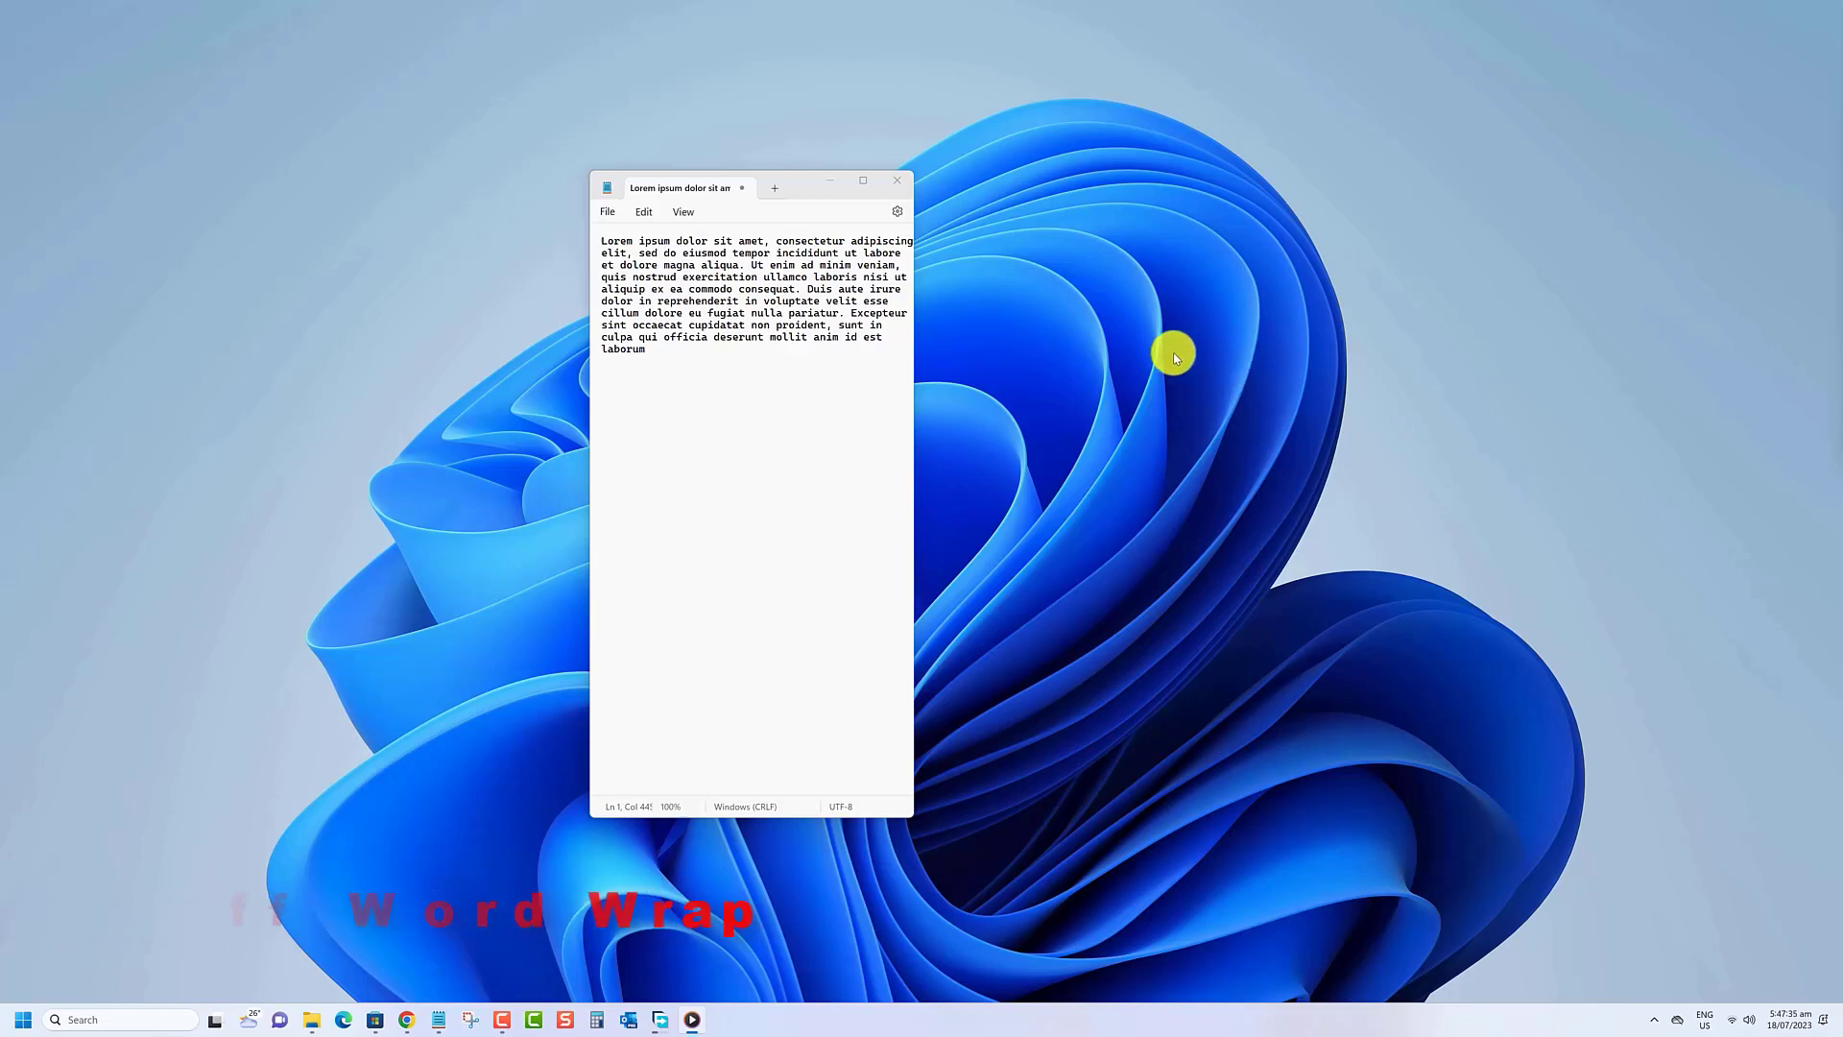
pyautogui.moveTo(892, 214)
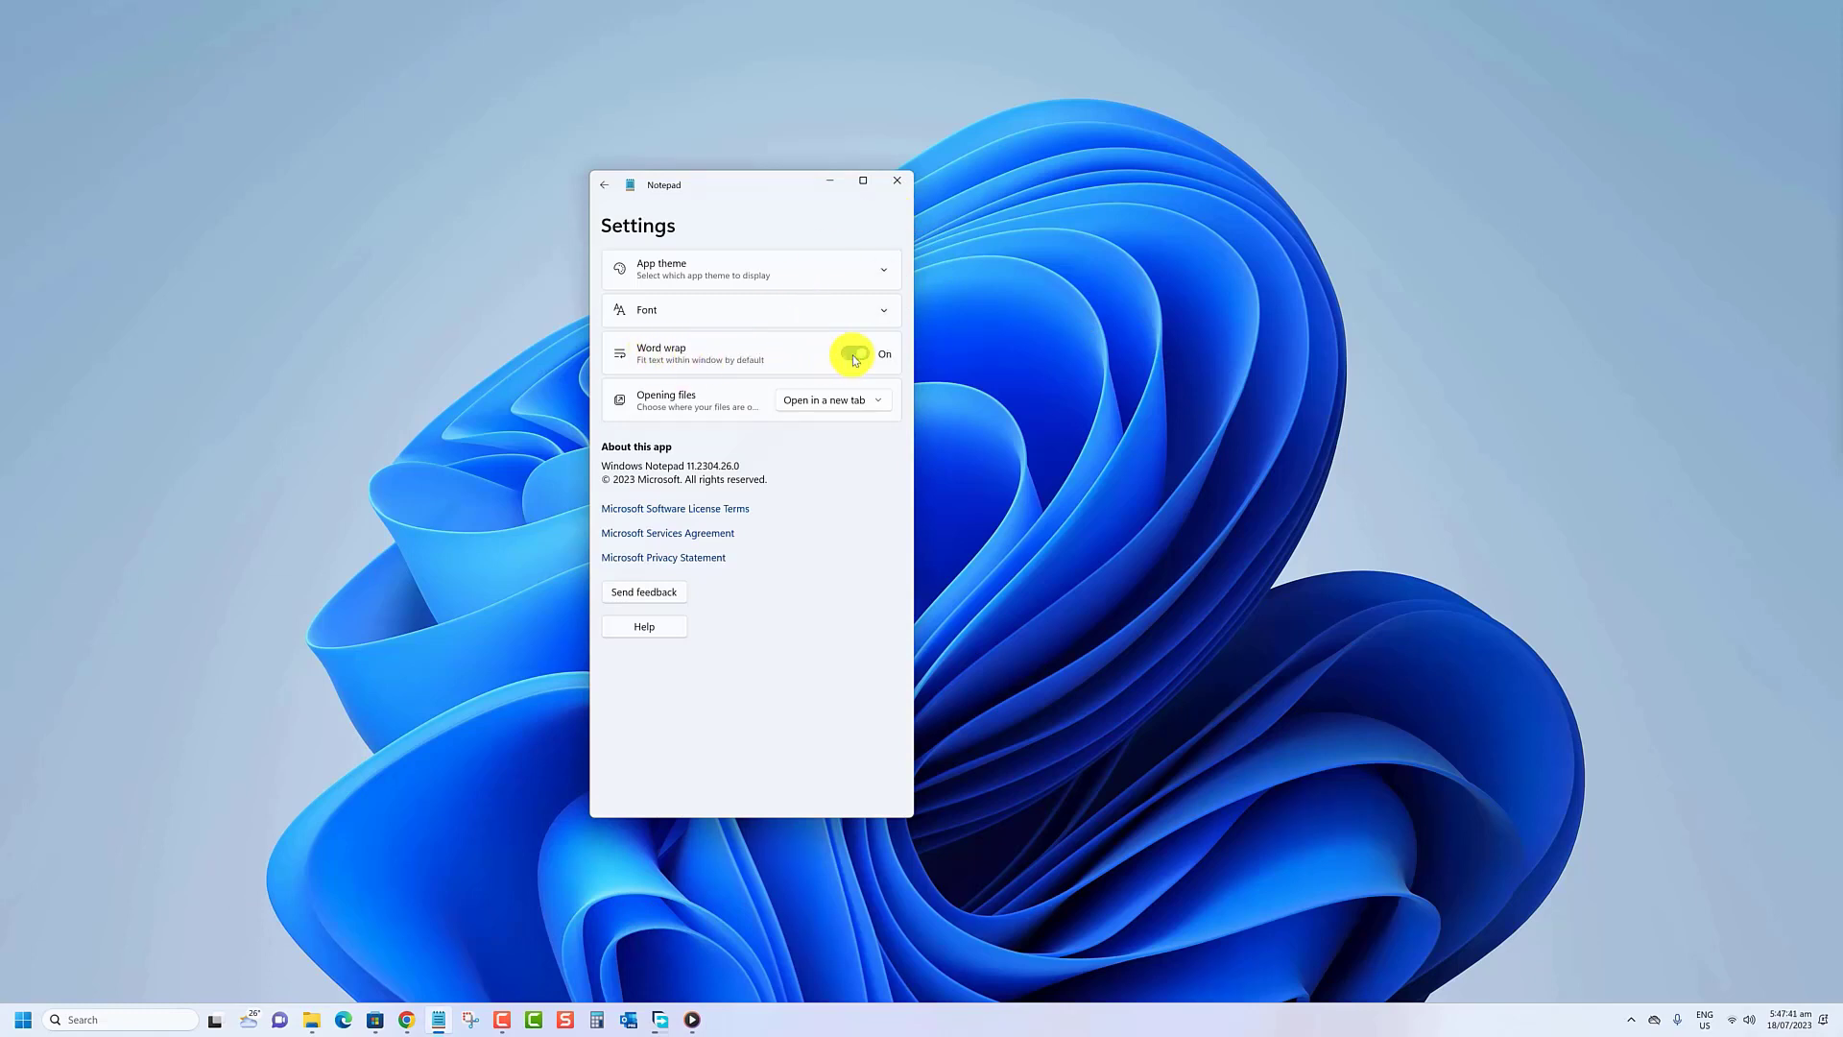
# - Switch Notepad's Word wrap setting to Off so the paragraph runs as one line
pyautogui.click(854, 353)
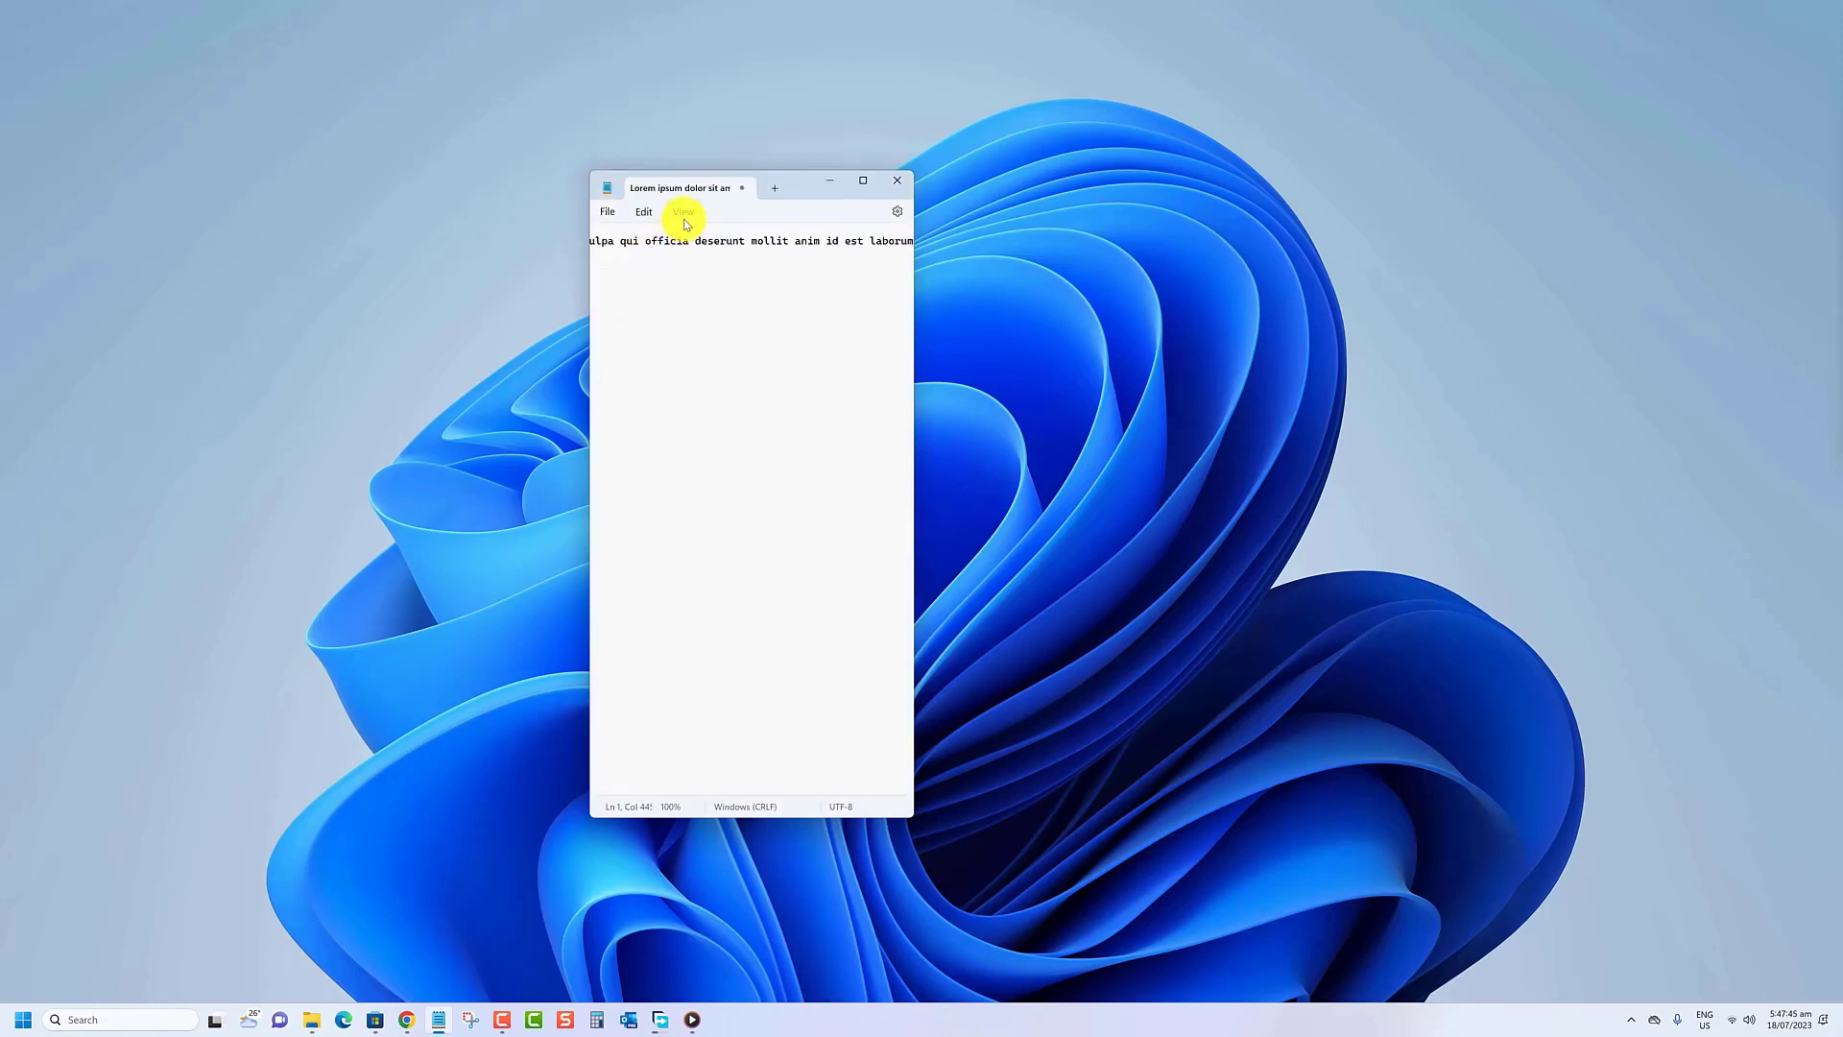
# - Show the View menu to confirm Word wrap is unchecked
pyautogui.click(681, 211)
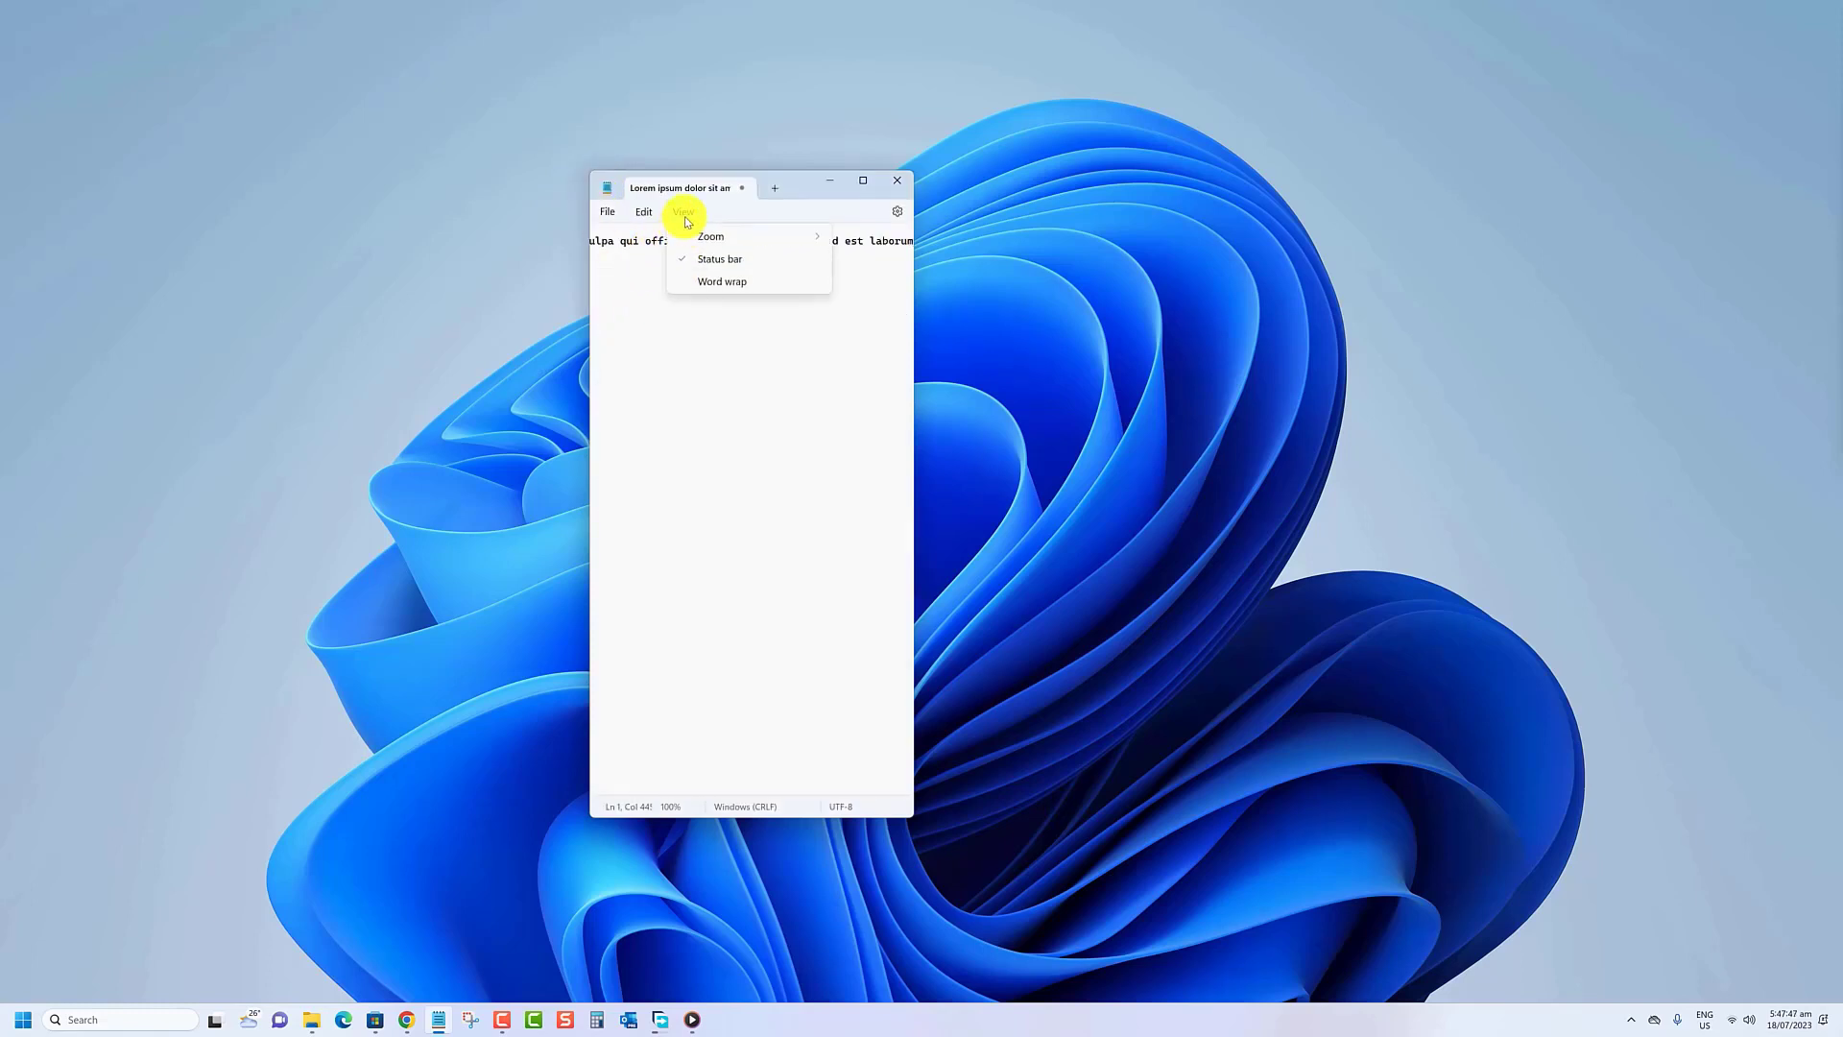